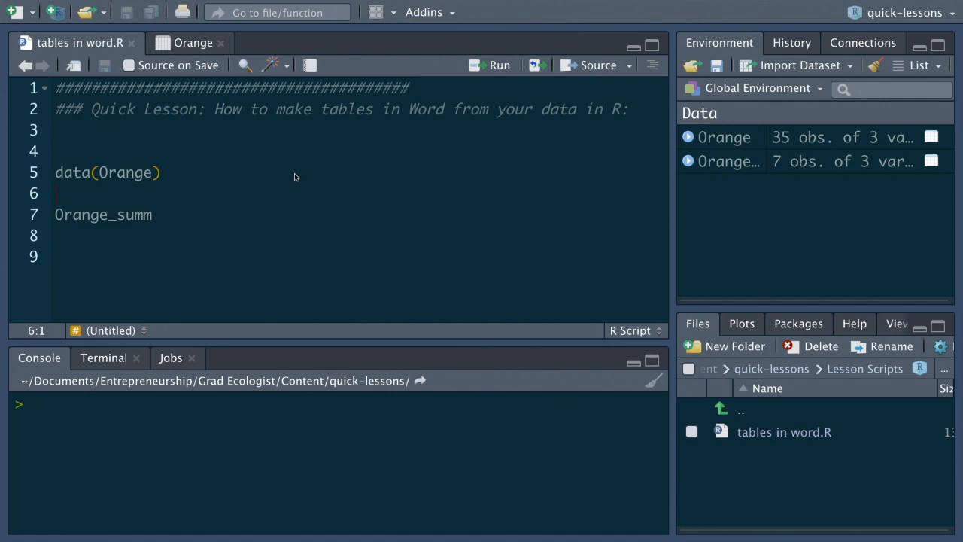
pyautogui.moveTo(302, 187)
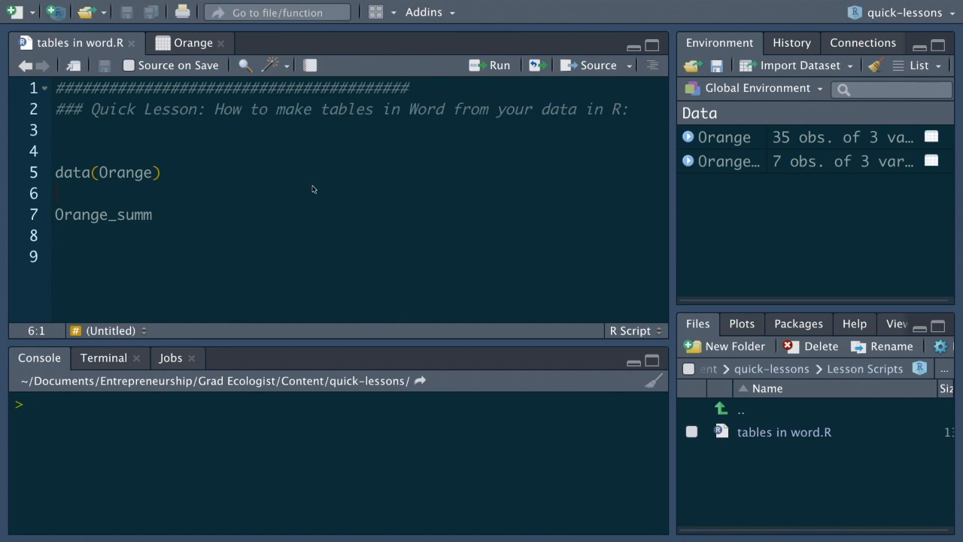
pyautogui.moveTo(310, 193)
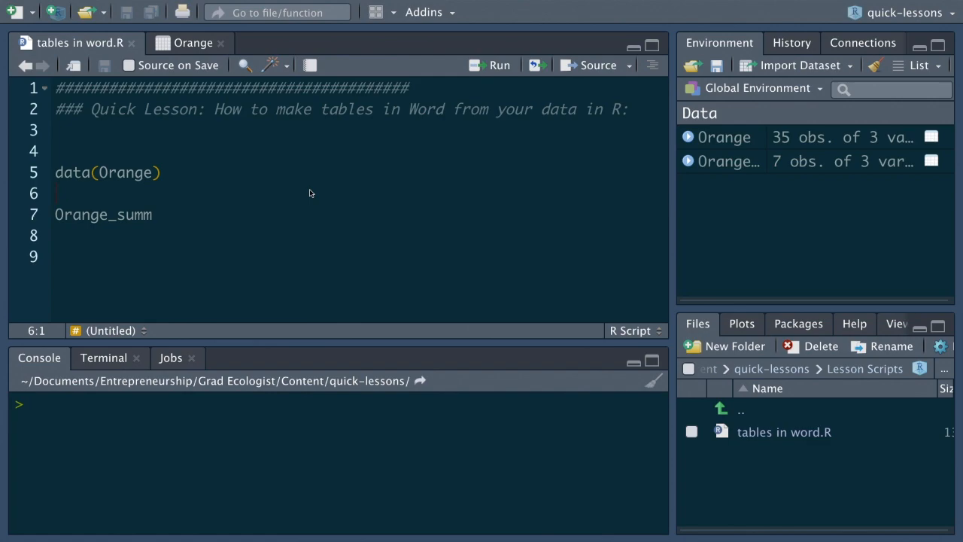
pyautogui.moveTo(64, 220)
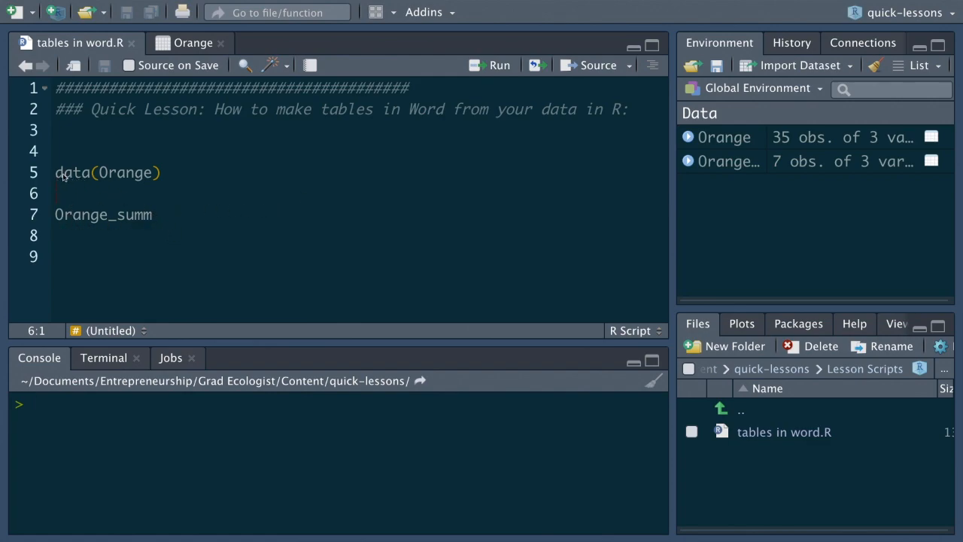
# Step: Run data(Orange) to load the dataset, view it, and return to the script
pyautogui.click(127, 172)
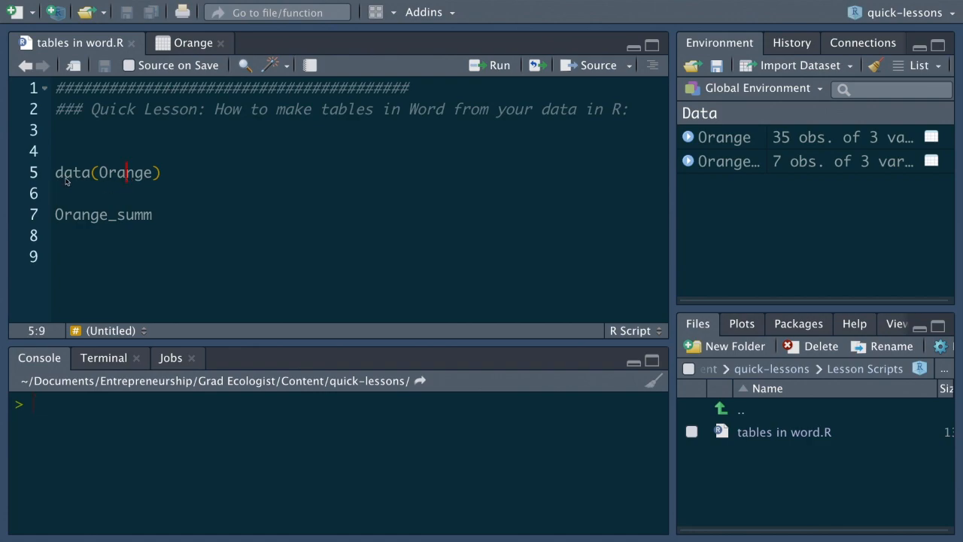
pyautogui.click(57, 172)
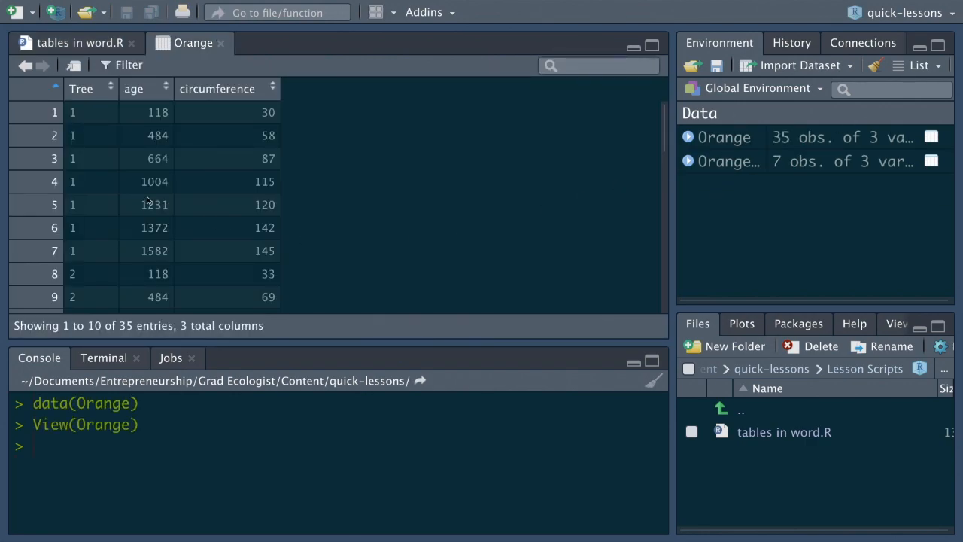
pyautogui.moveTo(81, 106)
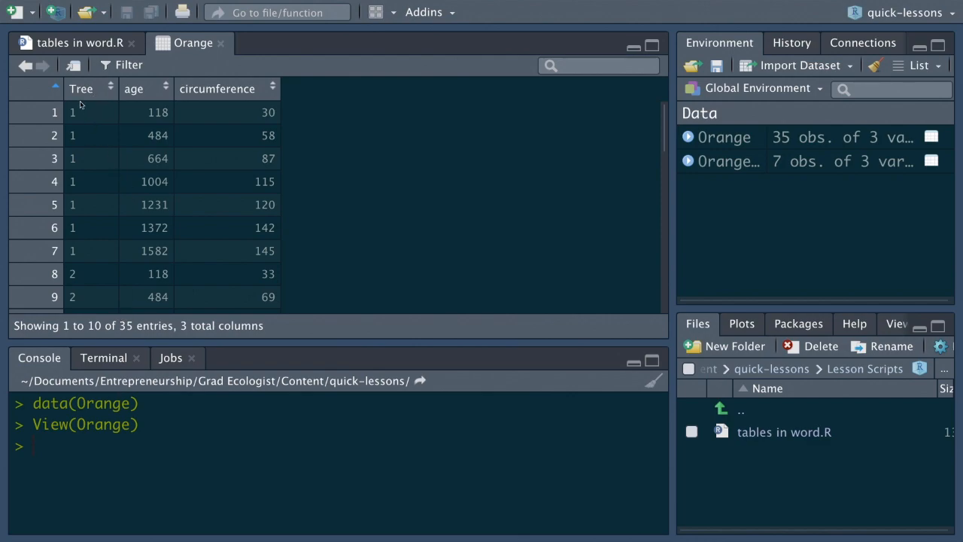
pyautogui.moveTo(165, 202)
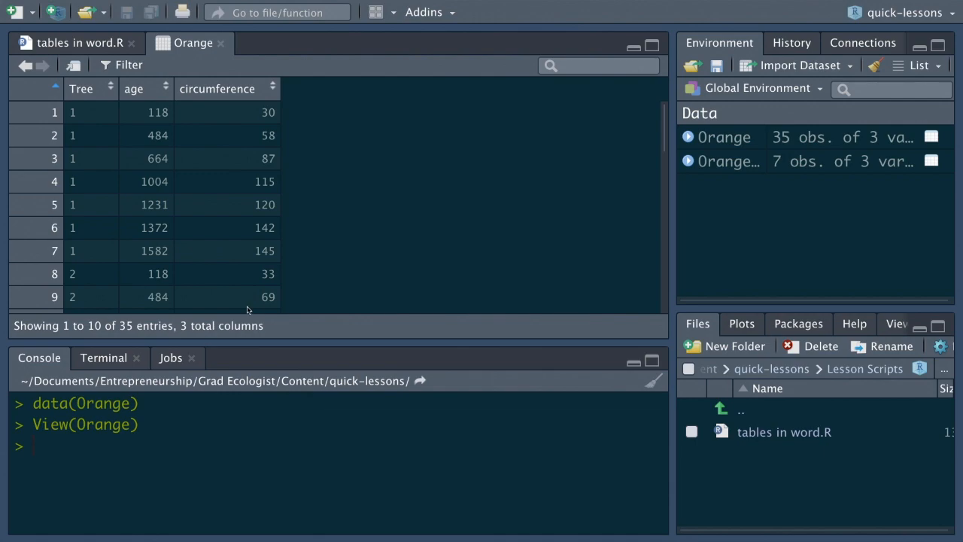
pyautogui.click(79, 42)
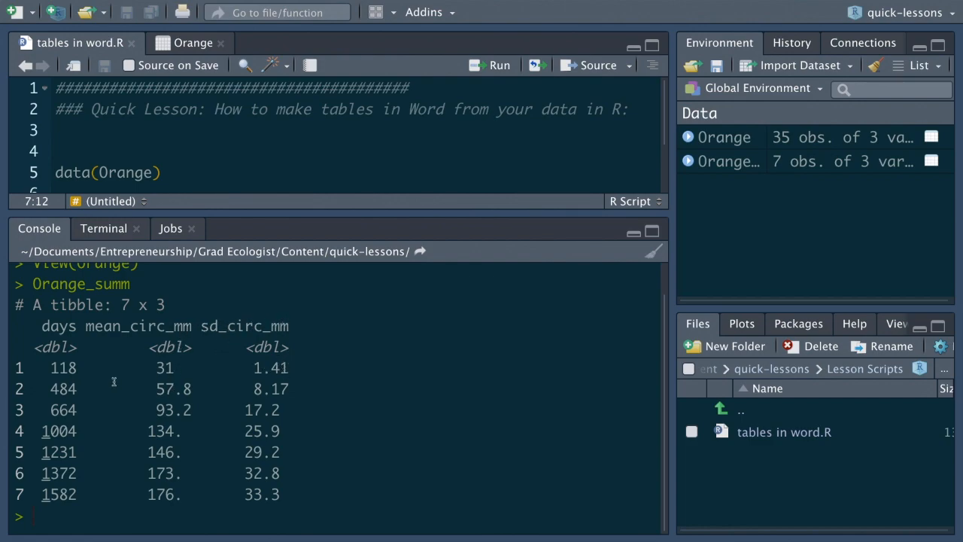
pyautogui.moveTo(59, 452)
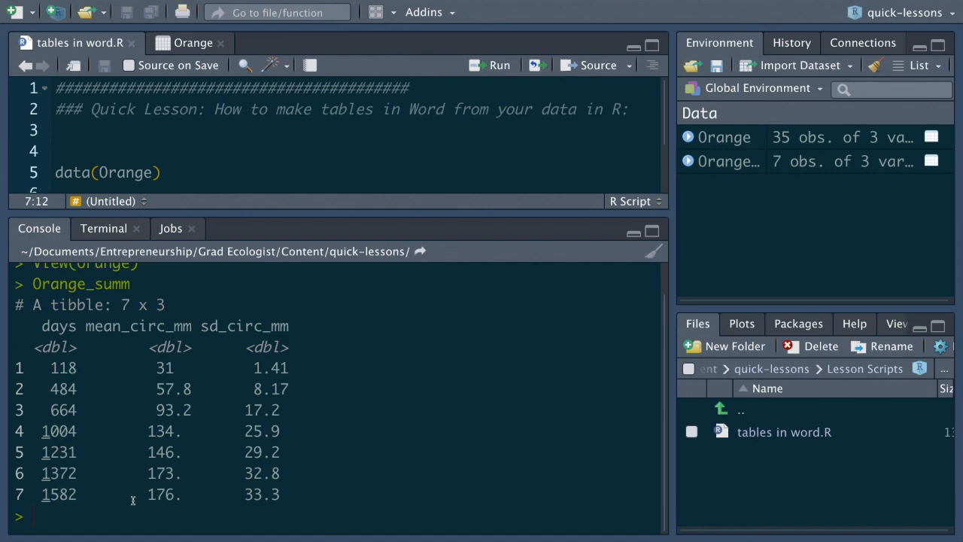
pyautogui.moveTo(72, 369)
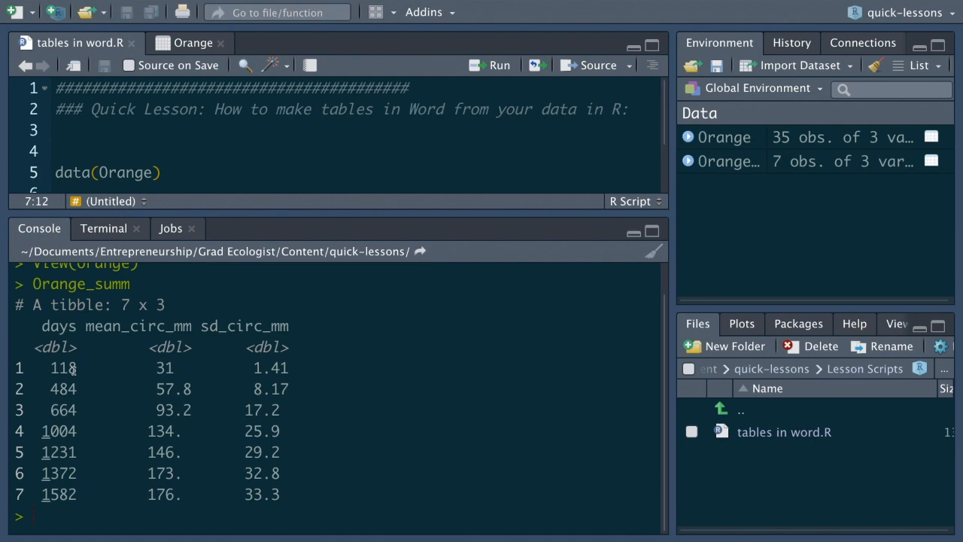
pyautogui.doubleClick(164, 368)
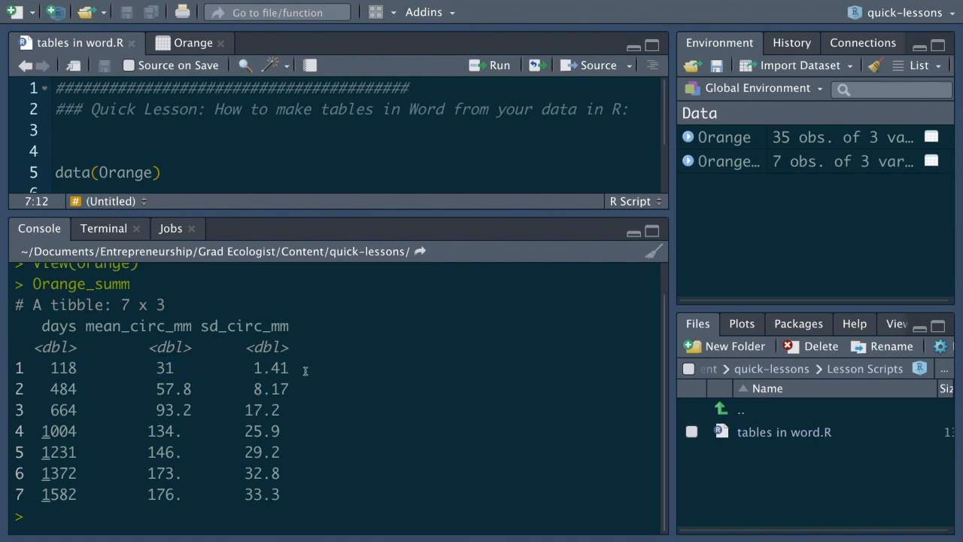
pyautogui.moveTo(313, 395)
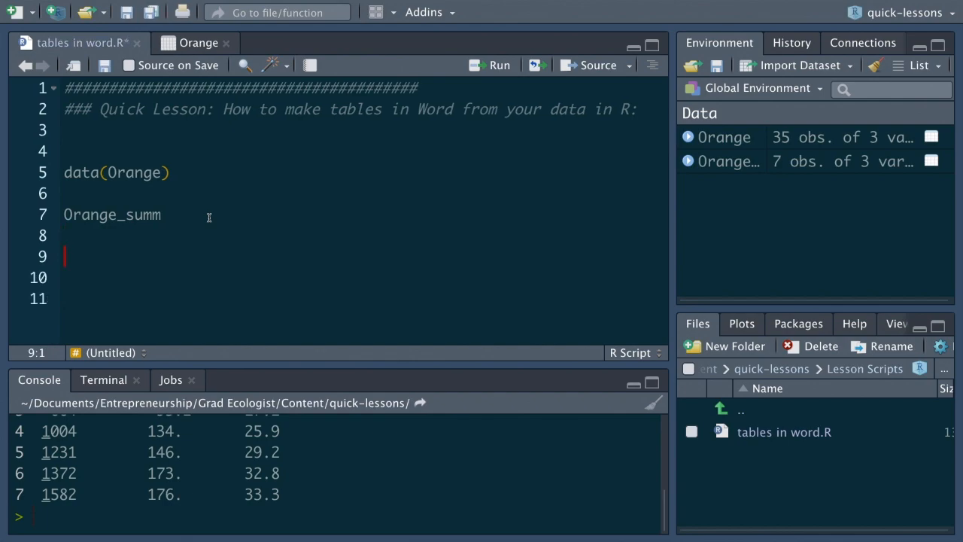
# Step: Add and run write.csv(Orange_summ, "Results/Orange_summ.csv", row.names=F) on line 9
pyautogui.write('write.cs')
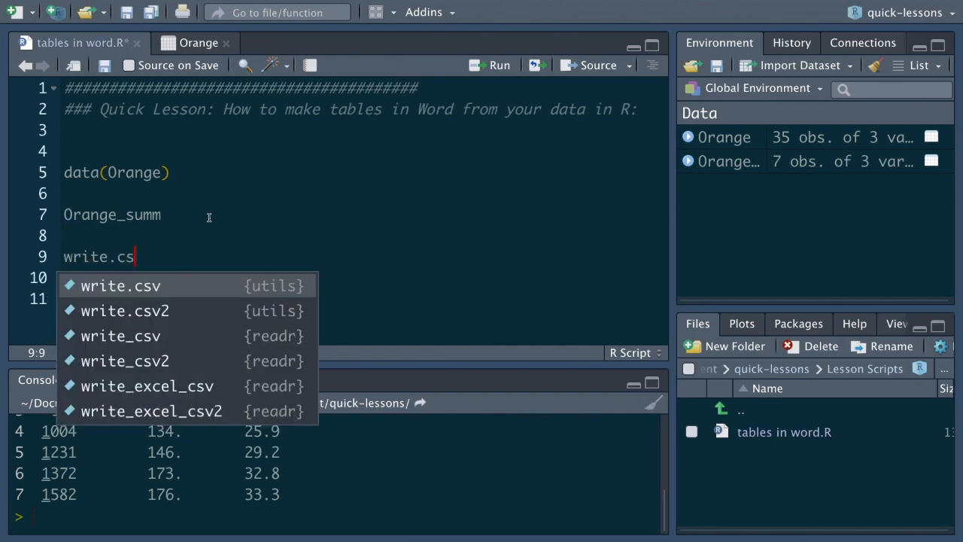
pyautogui.click(121, 286)
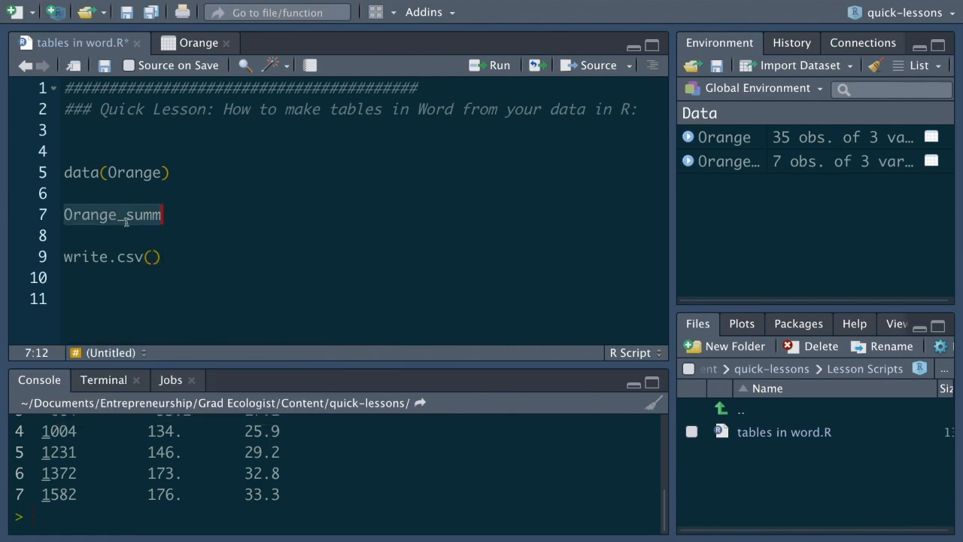
pyautogui.write('Orange_summ')
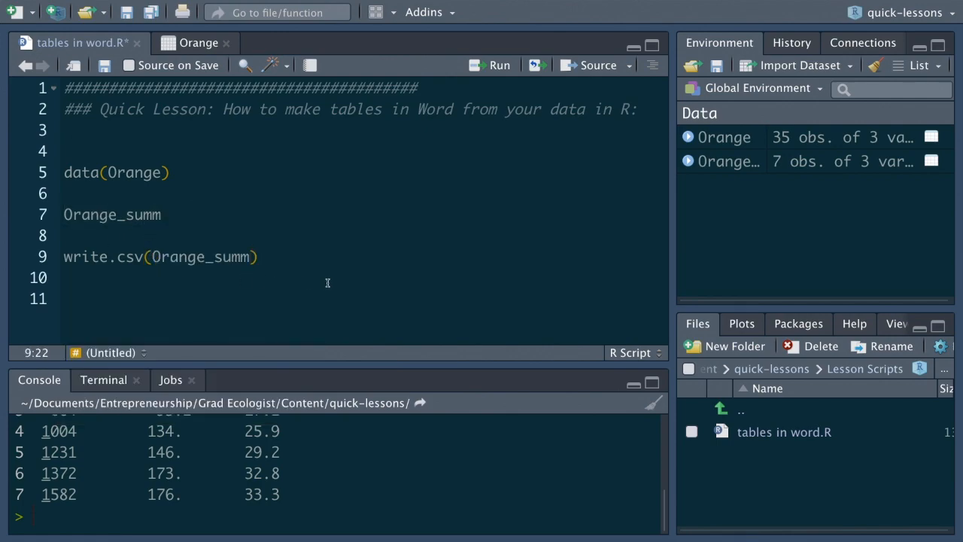
pyautogui.write(', "Res"')
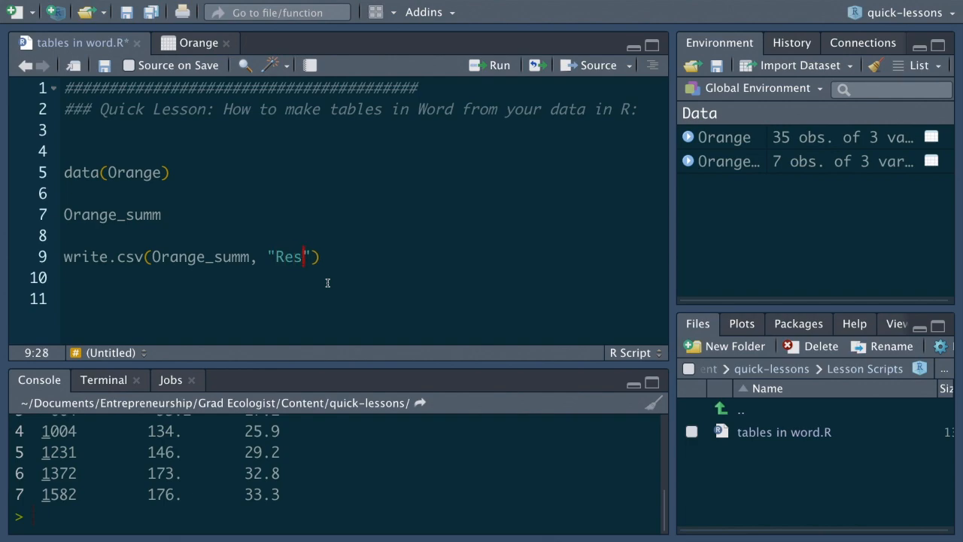
pyautogui.write('ults/')
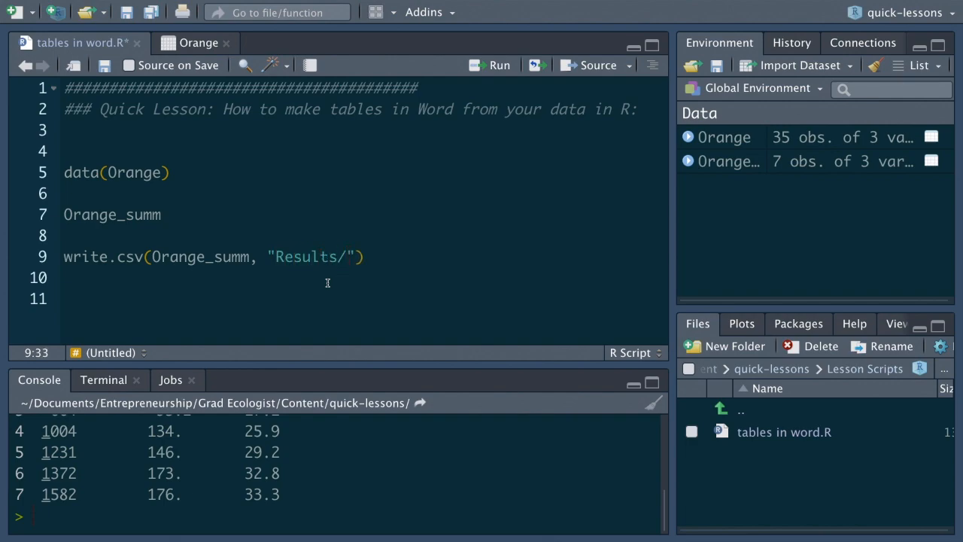
pyautogui.write('0')
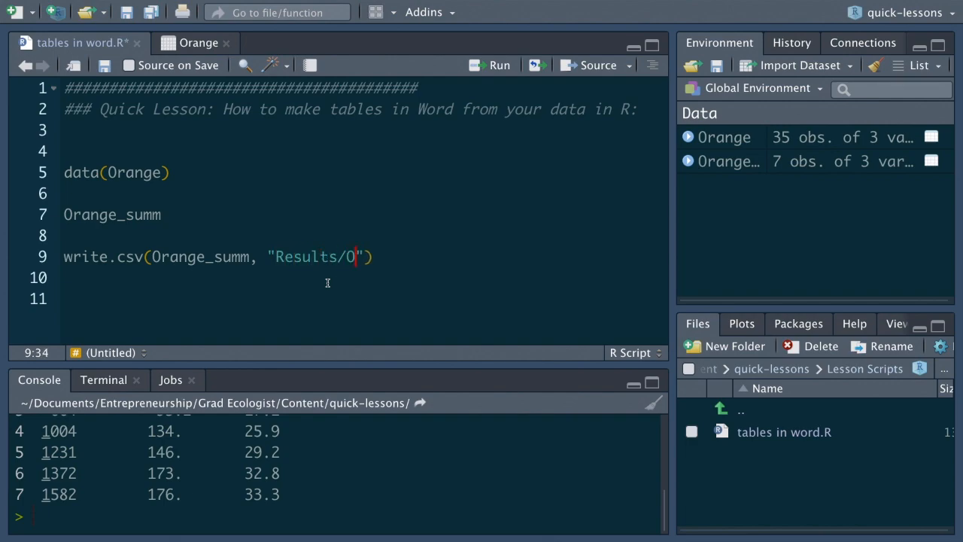
pyautogui.write('range_summ.csv')
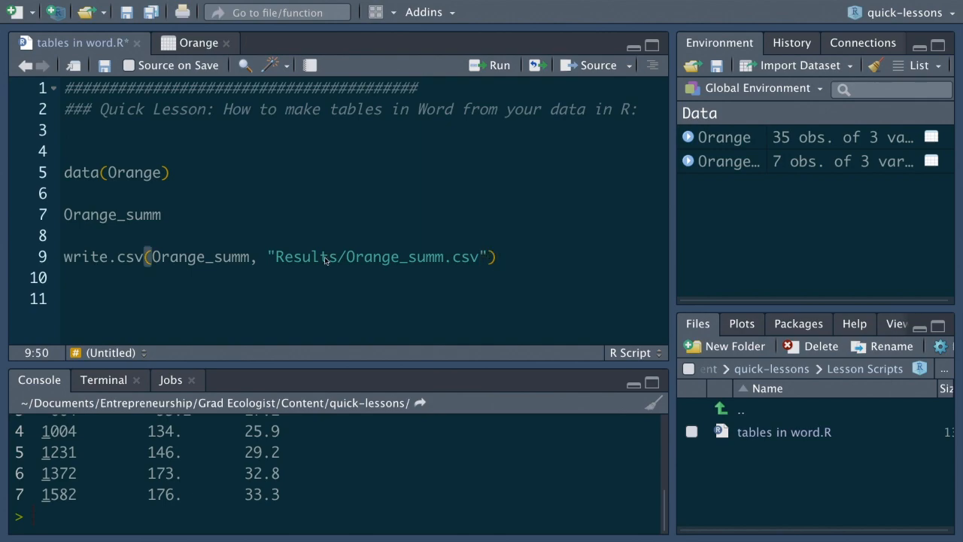
pyautogui.write(',')
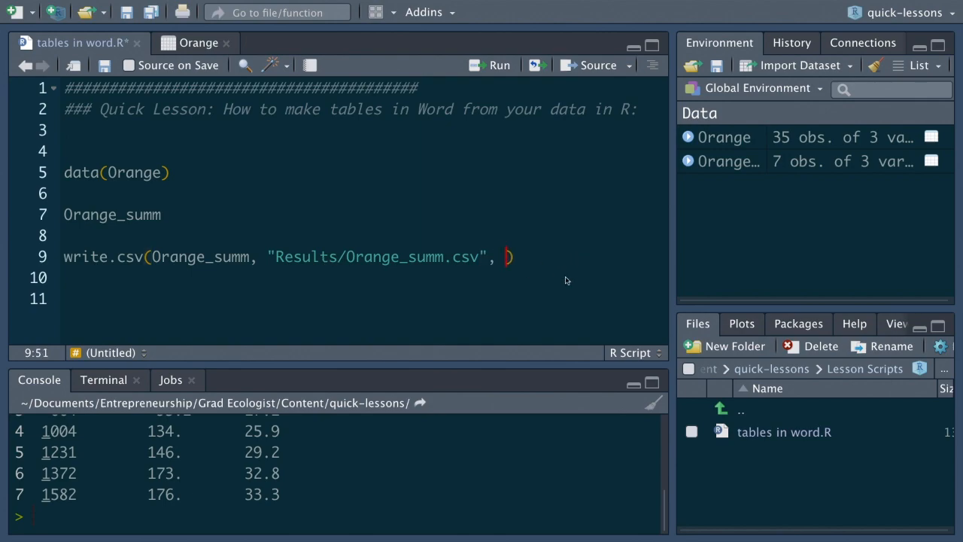
pyautogui.write('row.names=F')
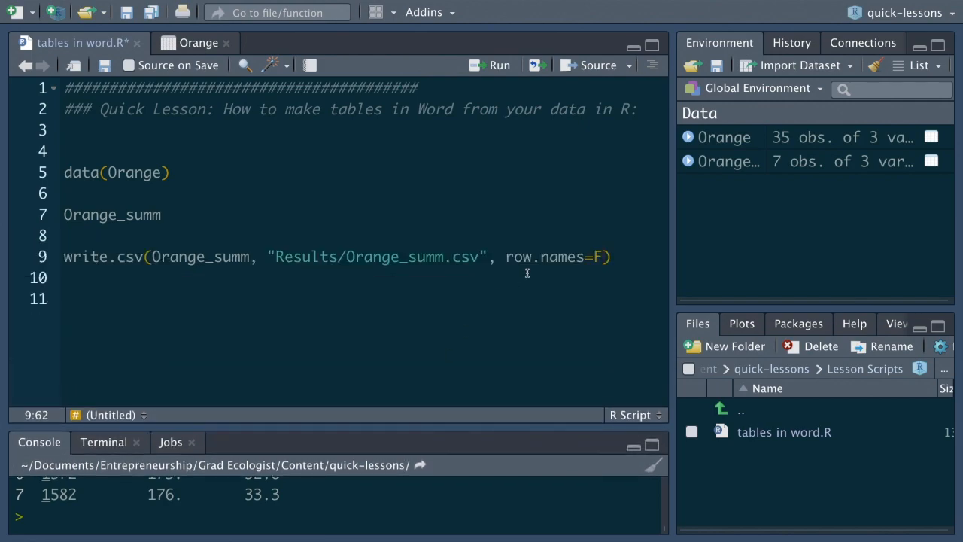
pyautogui.click(611, 256)
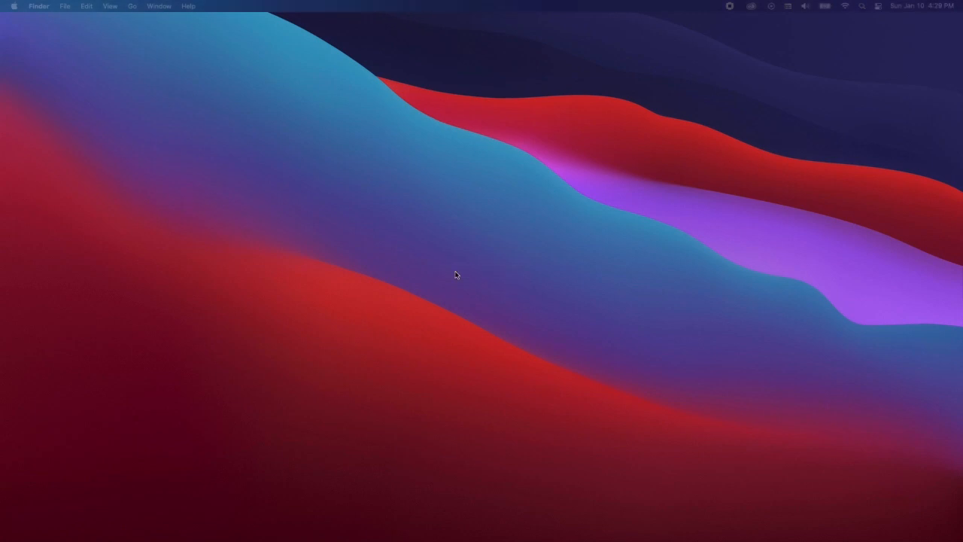
pyautogui.moveTo(238, 524)
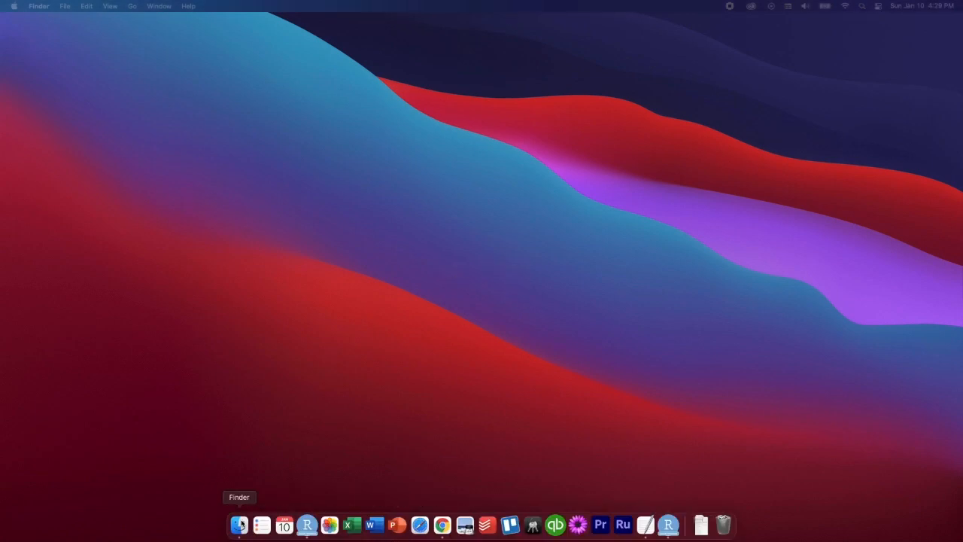
# Step: Browse in Finder to the quick-lessons project's Results folder
pyautogui.click(238, 524)
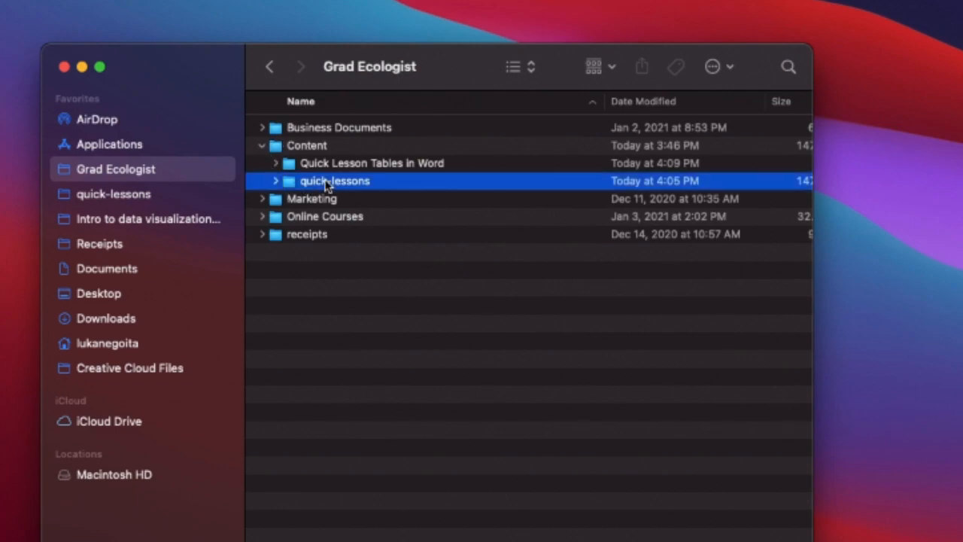
pyautogui.doubleClick(334, 181)
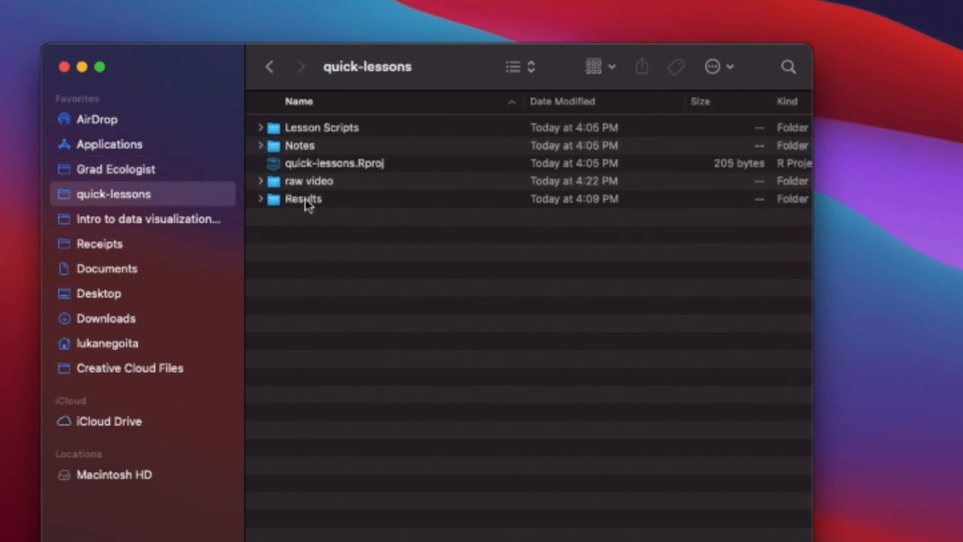
pyautogui.doubleClick(304, 199)
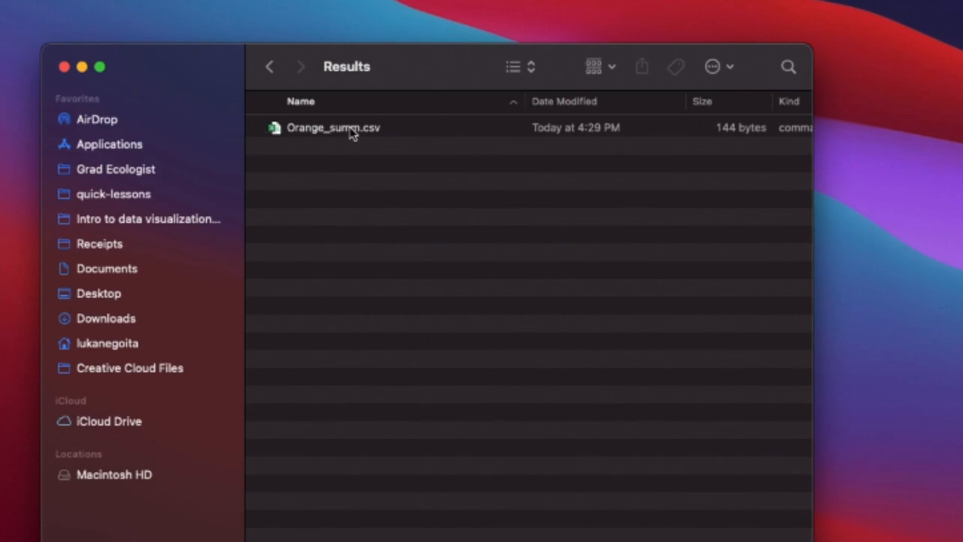
# Step: Open Orange_summ.csv with TextEdit as plain text
pyautogui.rightClick(333, 126)
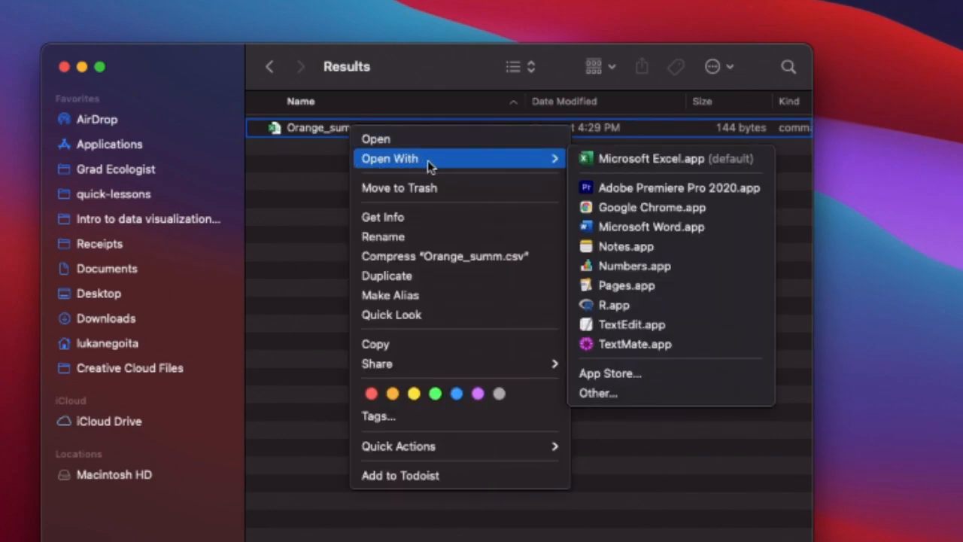
pyautogui.moveTo(670, 304)
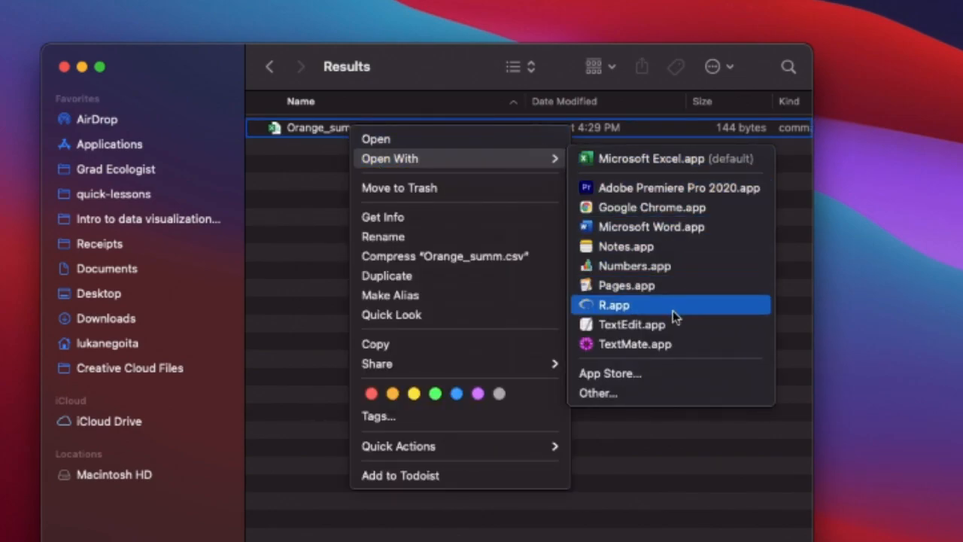
pyautogui.moveTo(650, 324)
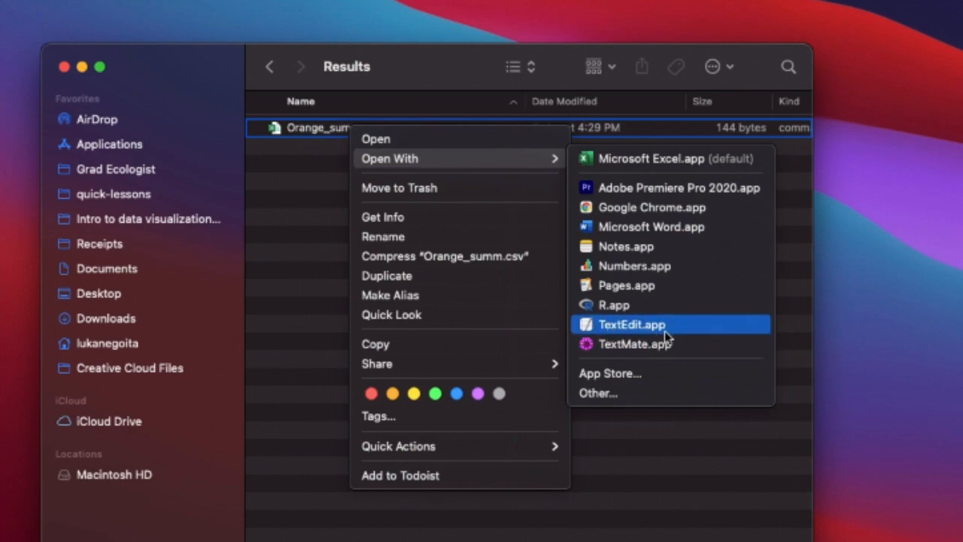
pyautogui.click(633, 324)
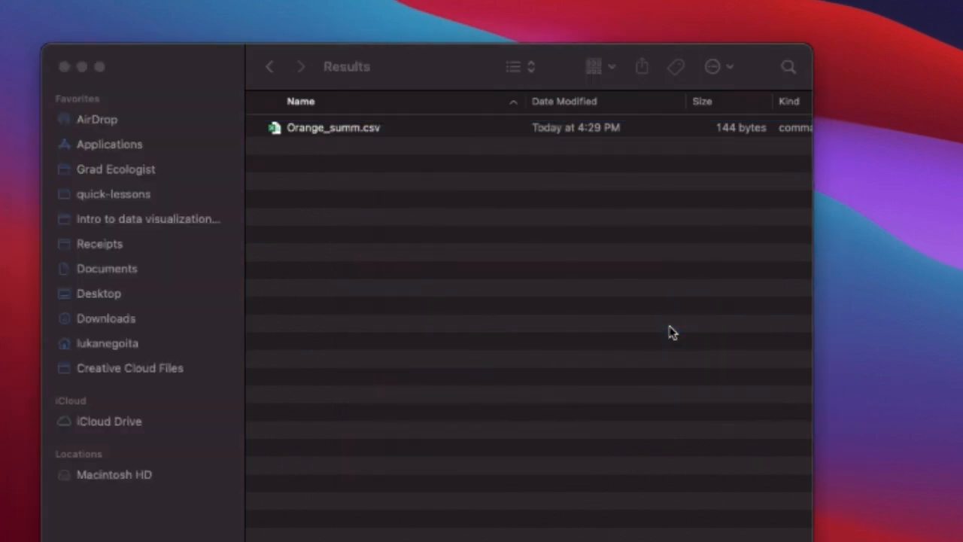
pyautogui.doubleClick(334, 127)
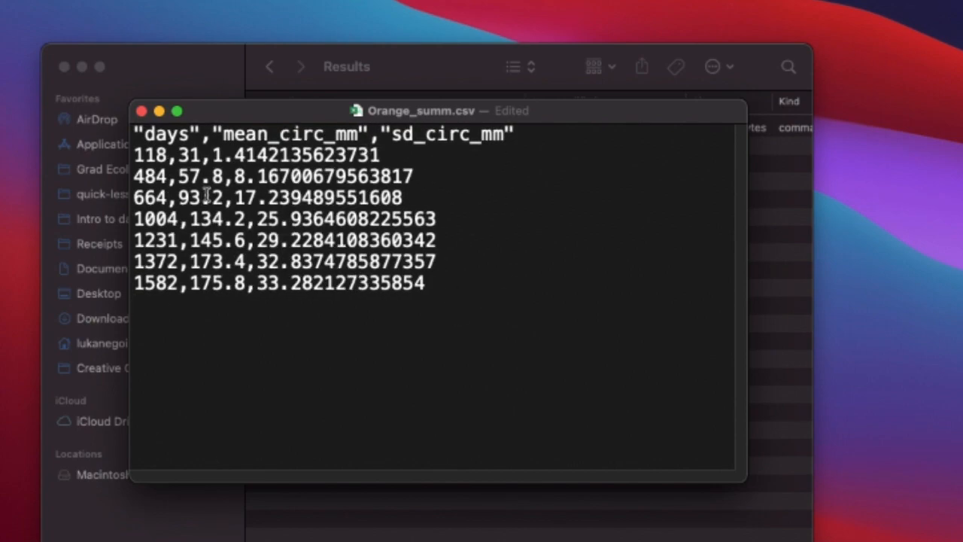
# Step: Select every line of the Orange_summ.csv text in TextEdit
pyautogui.doubleClick(165, 134)
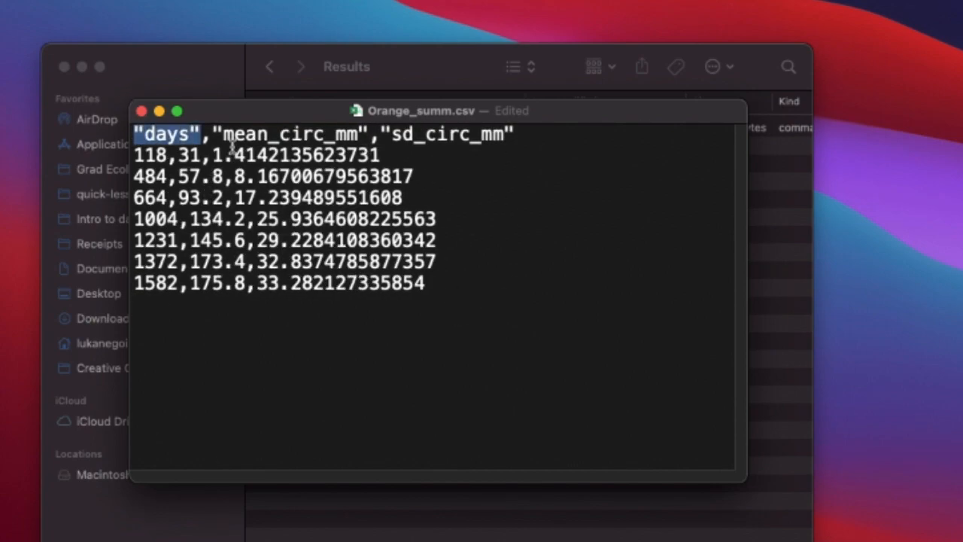
pyautogui.press('cmd+a')
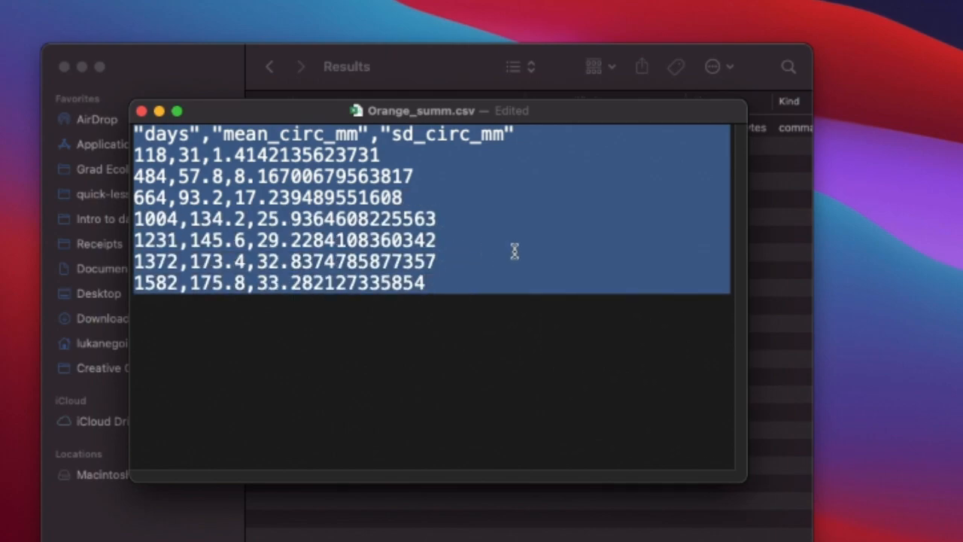
pyautogui.moveTo(497, 252)
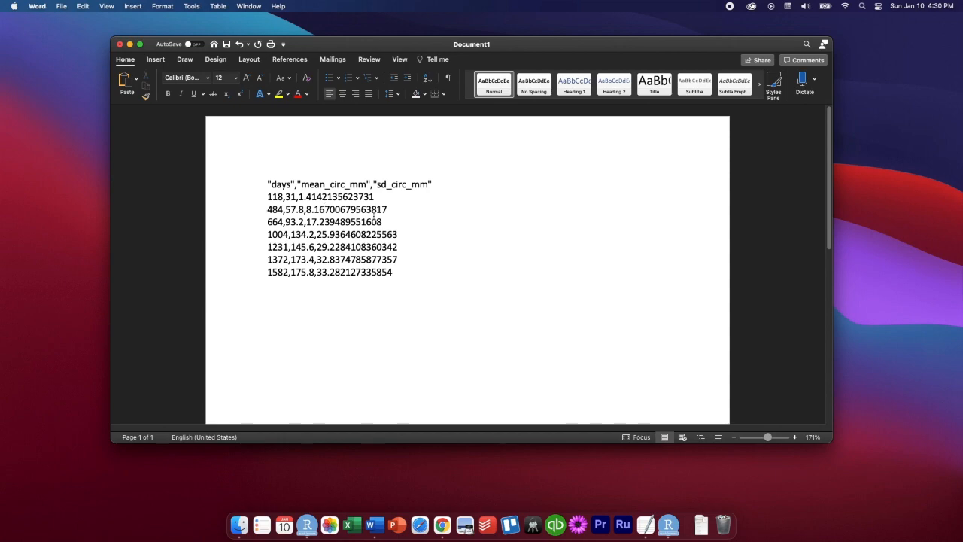
# Step: Convert all pasted text to a 3-column table separated at commas
pyautogui.press('cmd+a')
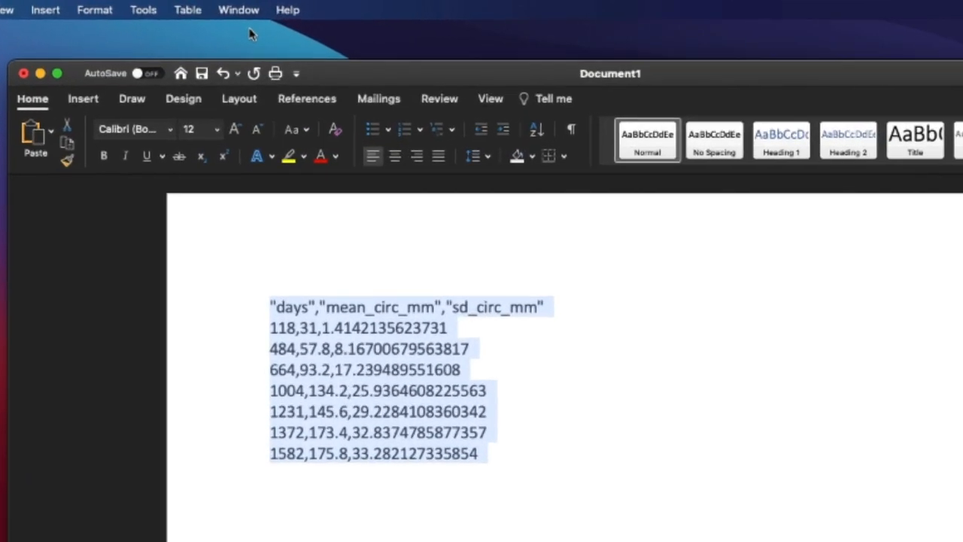
pyautogui.click(187, 9)
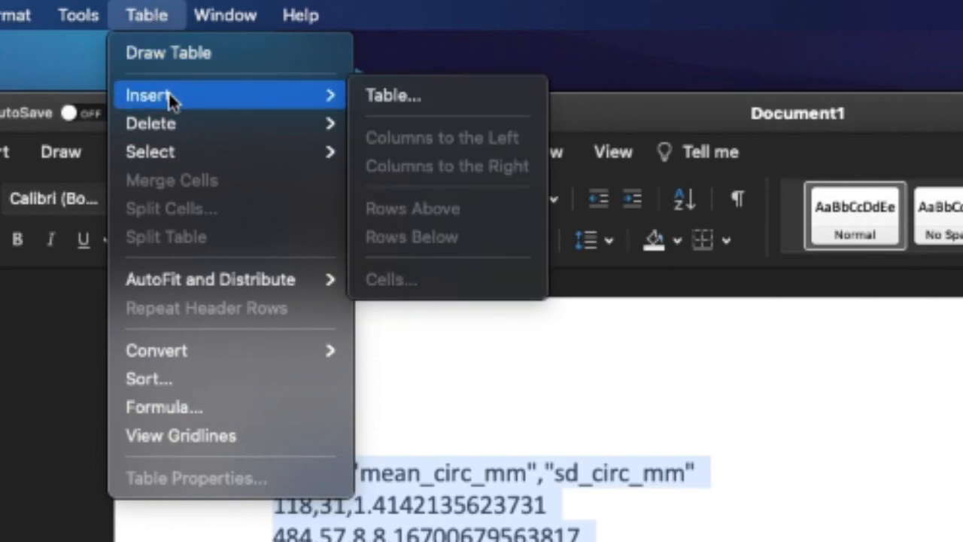
pyautogui.moveTo(157, 349)
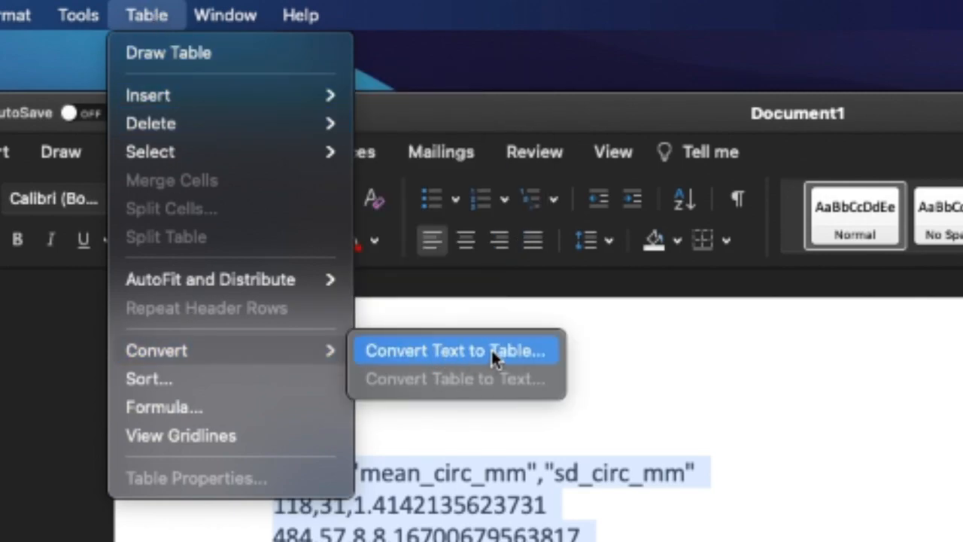
pyautogui.click(455, 349)
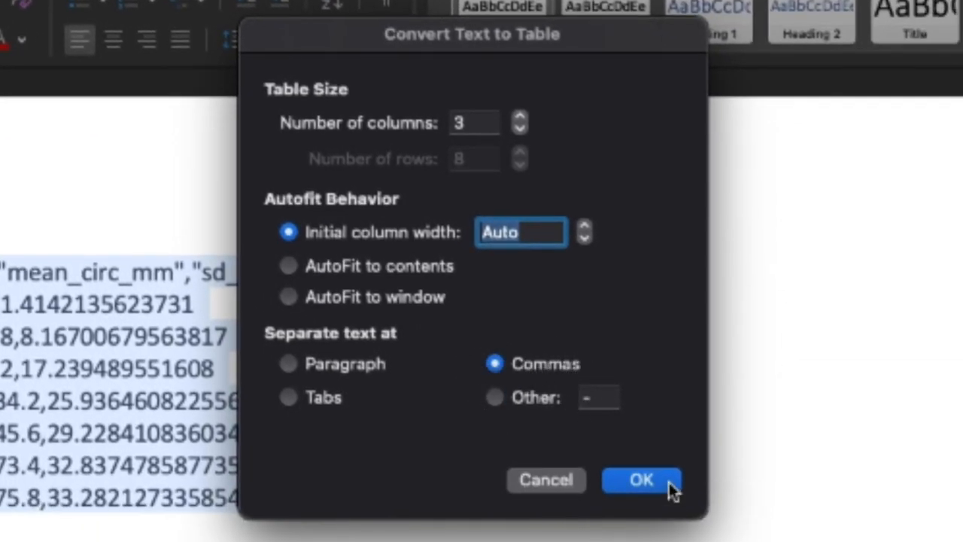
pyautogui.click(641, 480)
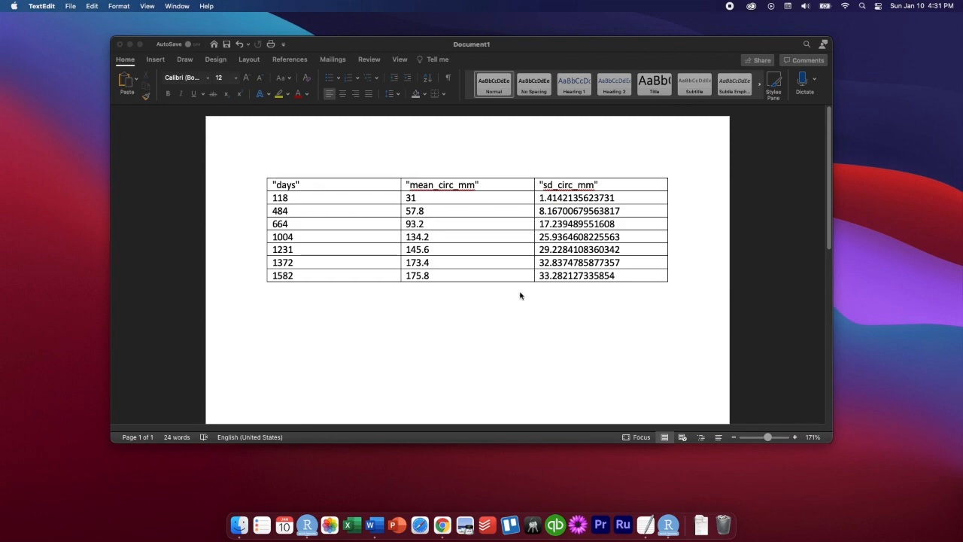
pyautogui.moveTo(548, 335)
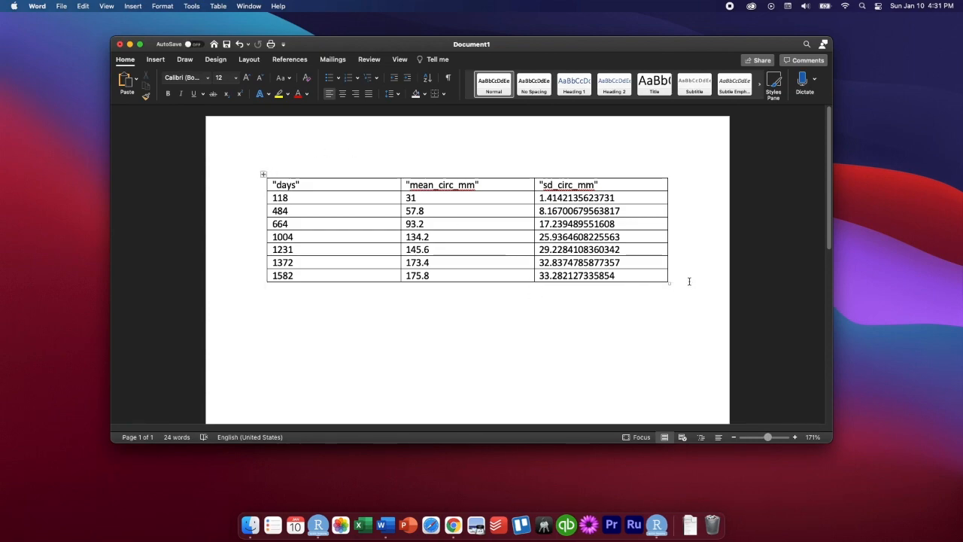
# Step: Replace every quotation mark with nothing, removing all six from the headers
pyautogui.click(263, 175)
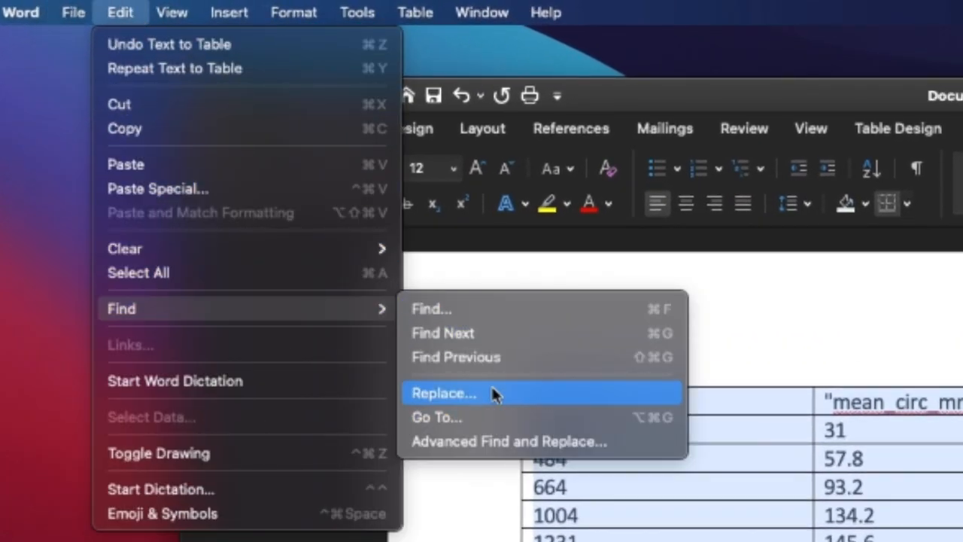
pyautogui.click(442, 391)
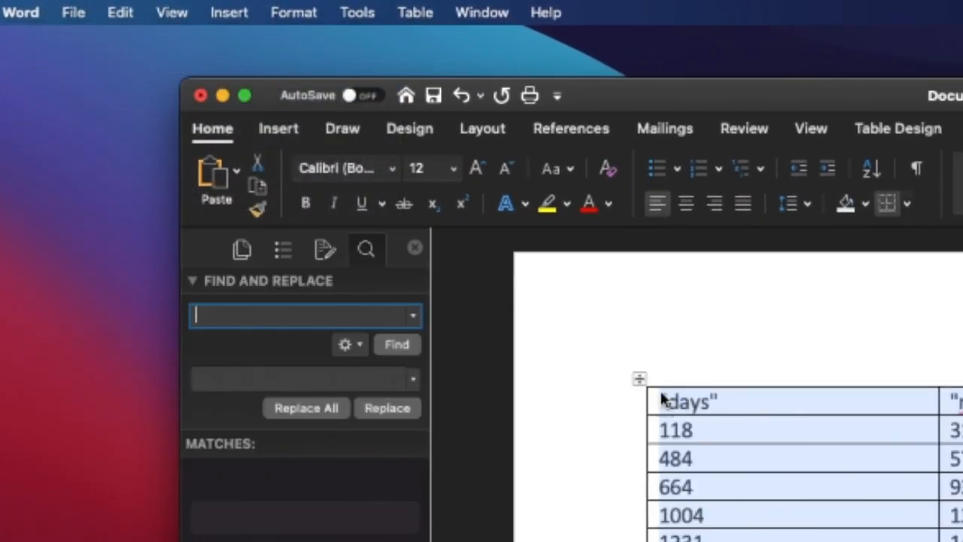
pyautogui.write('"')
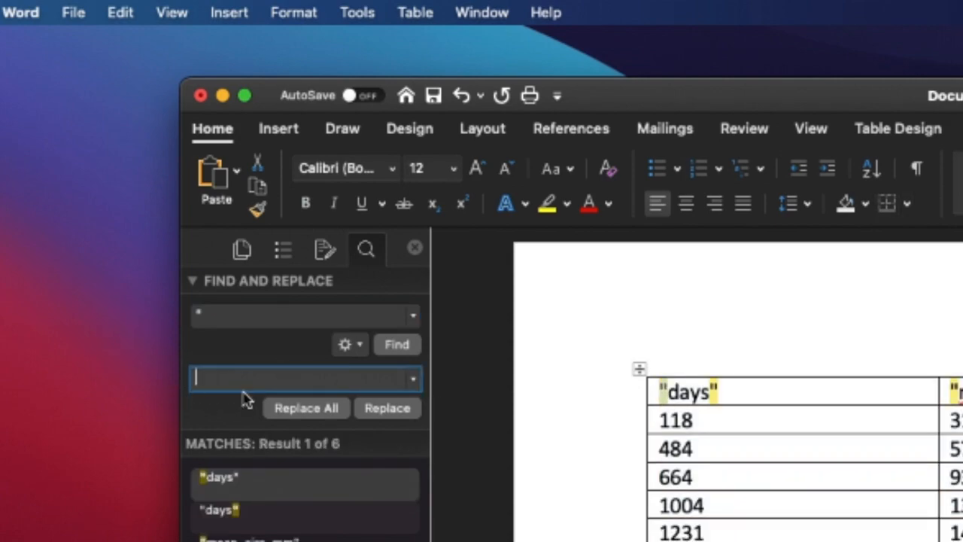
pyautogui.click(306, 407)
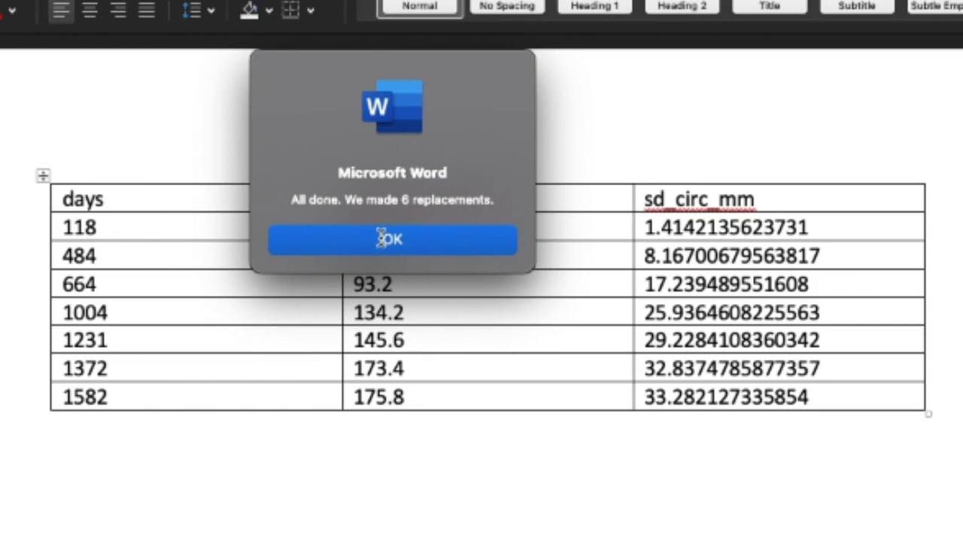
pyautogui.click(391, 240)
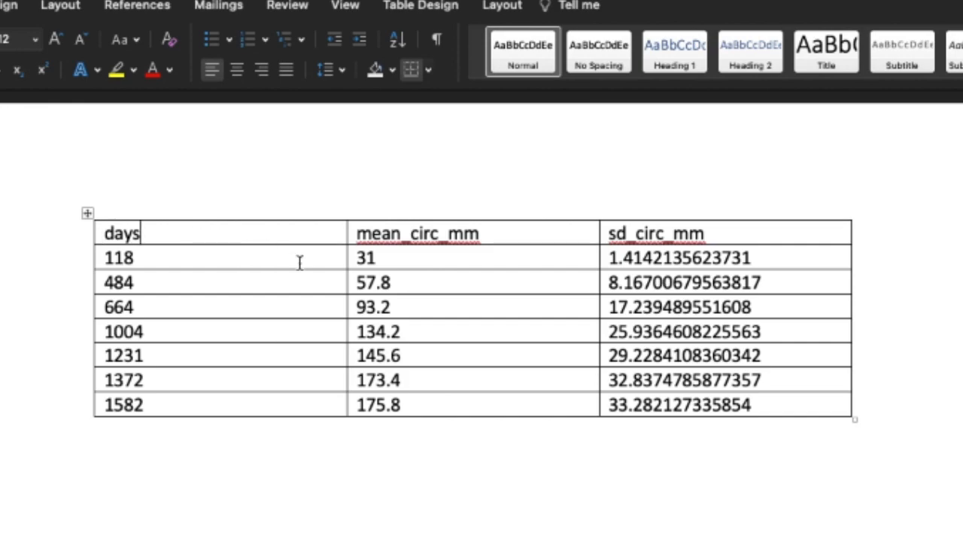
# Step: Retype the days header as Tree age (days) and finish formatting the table
pyautogui.press('BackSpace')
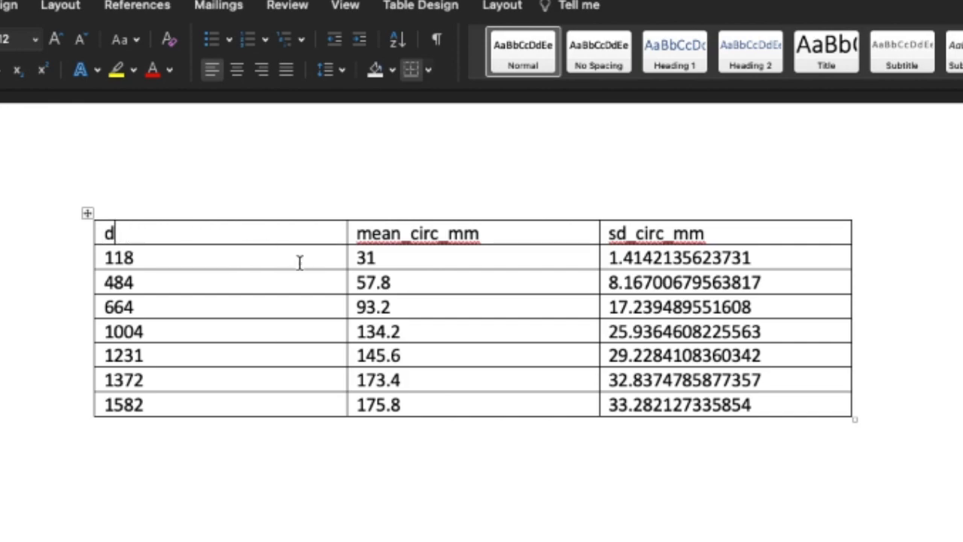
pyautogui.press('backspace')
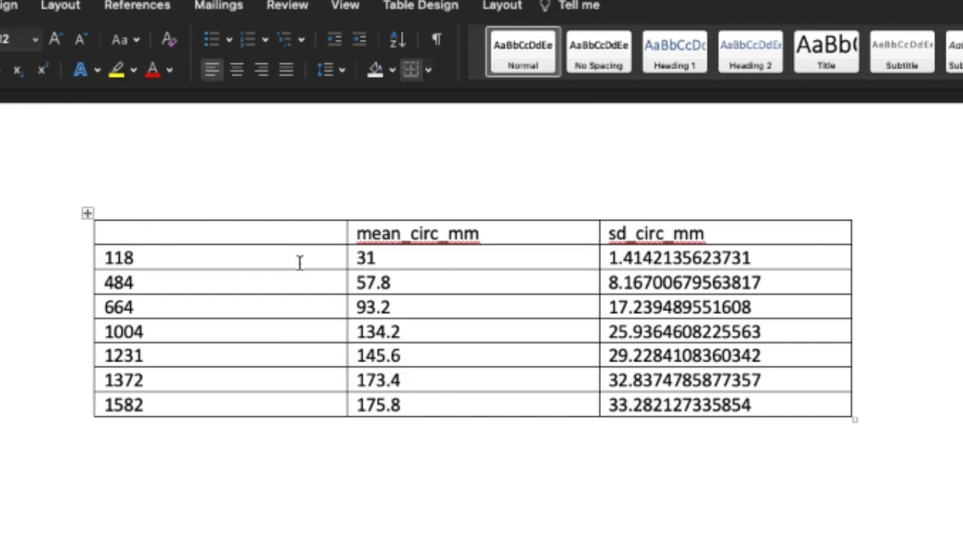
pyautogui.write('Trew')
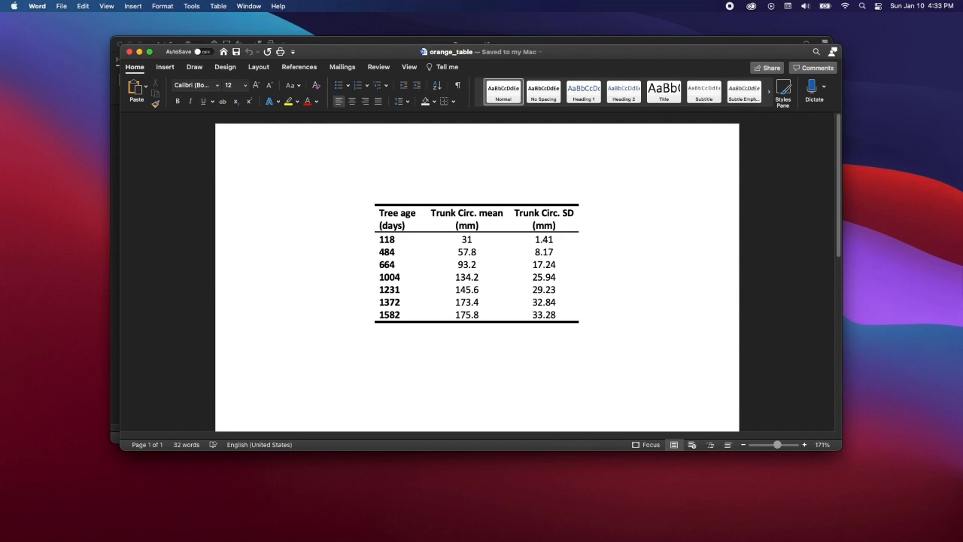
pyautogui.click(277, 193)
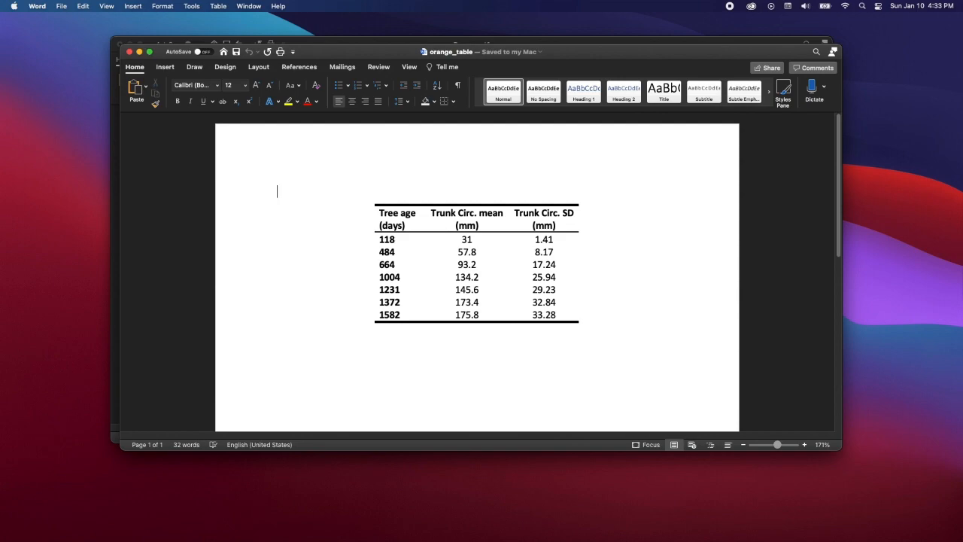